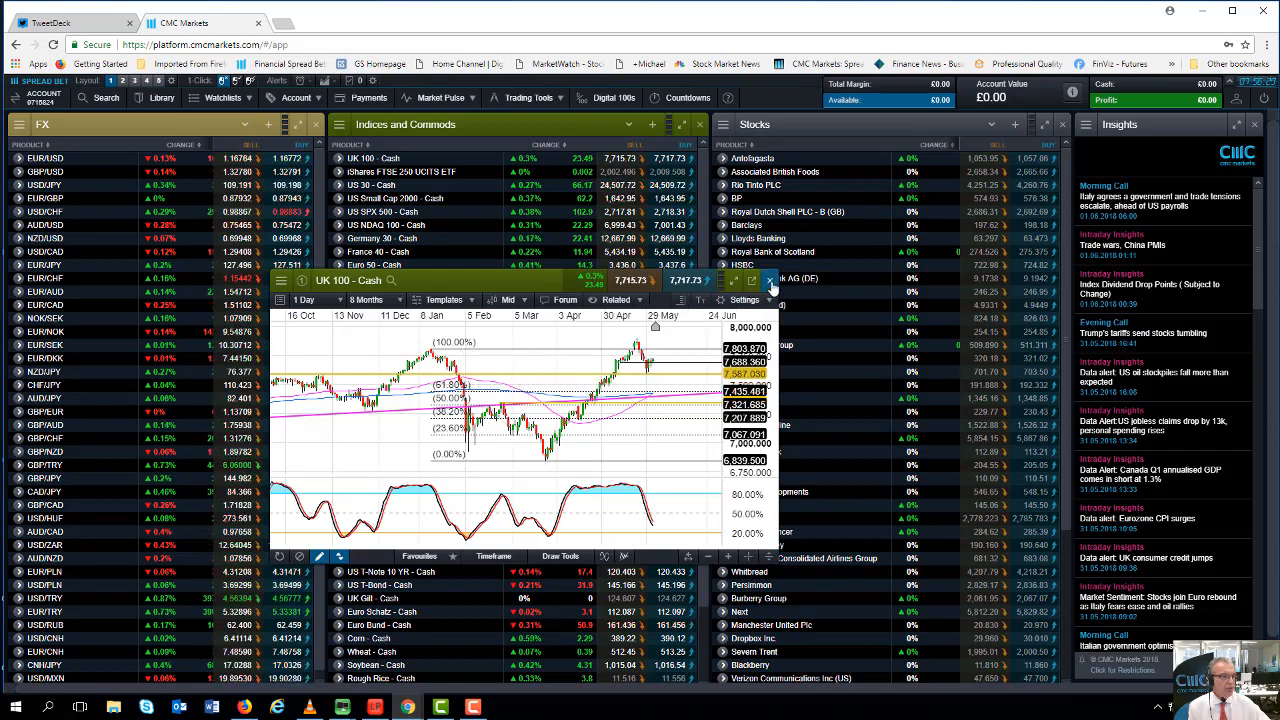
# Step: Switch to the Germany 30 chart, adjust its interval and history span, then return to a shorter daily view
pyautogui.click(768, 280)
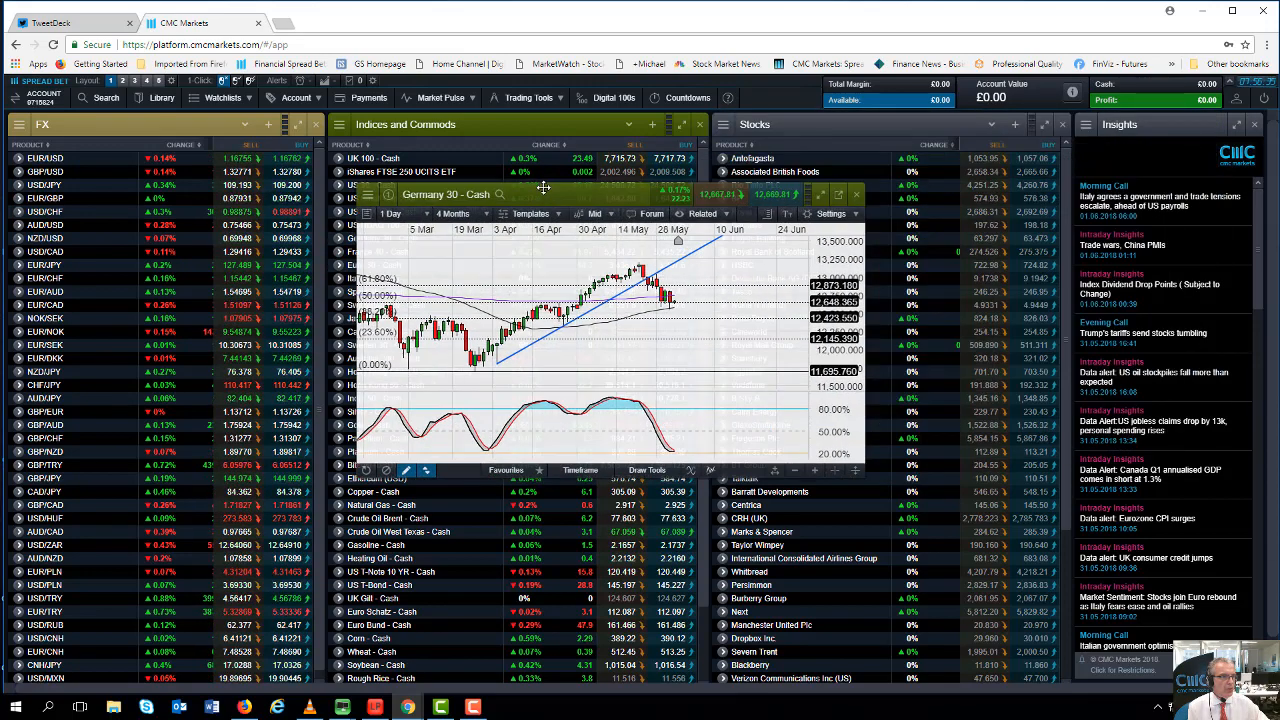
pyautogui.click(372, 208)
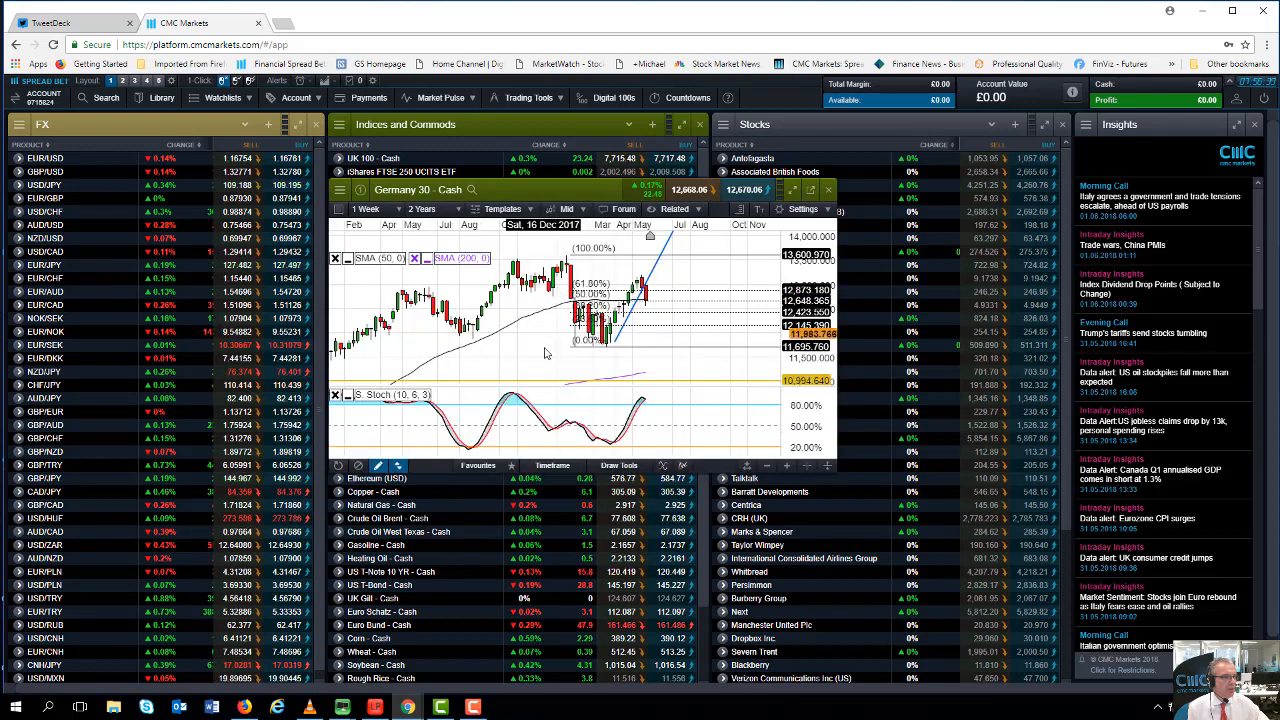
pyautogui.click(416, 210)
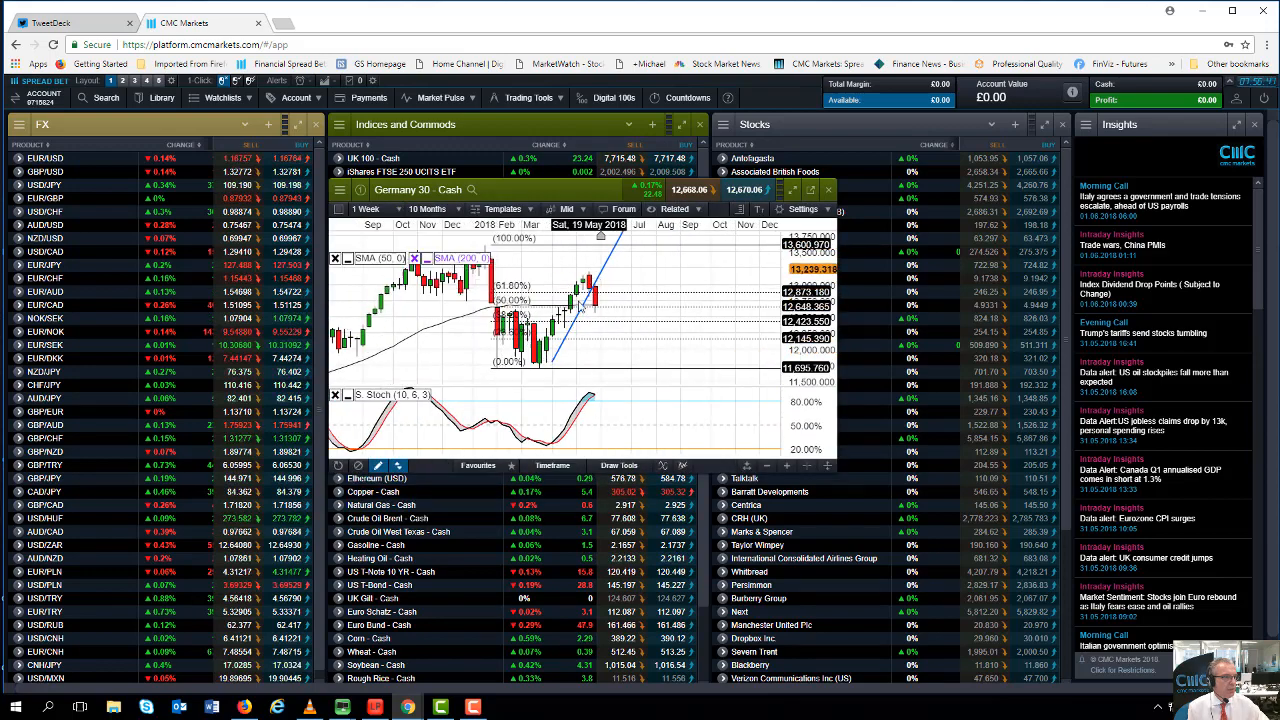
pyautogui.moveTo(504, 368); pyautogui.dragTo(600, 236)
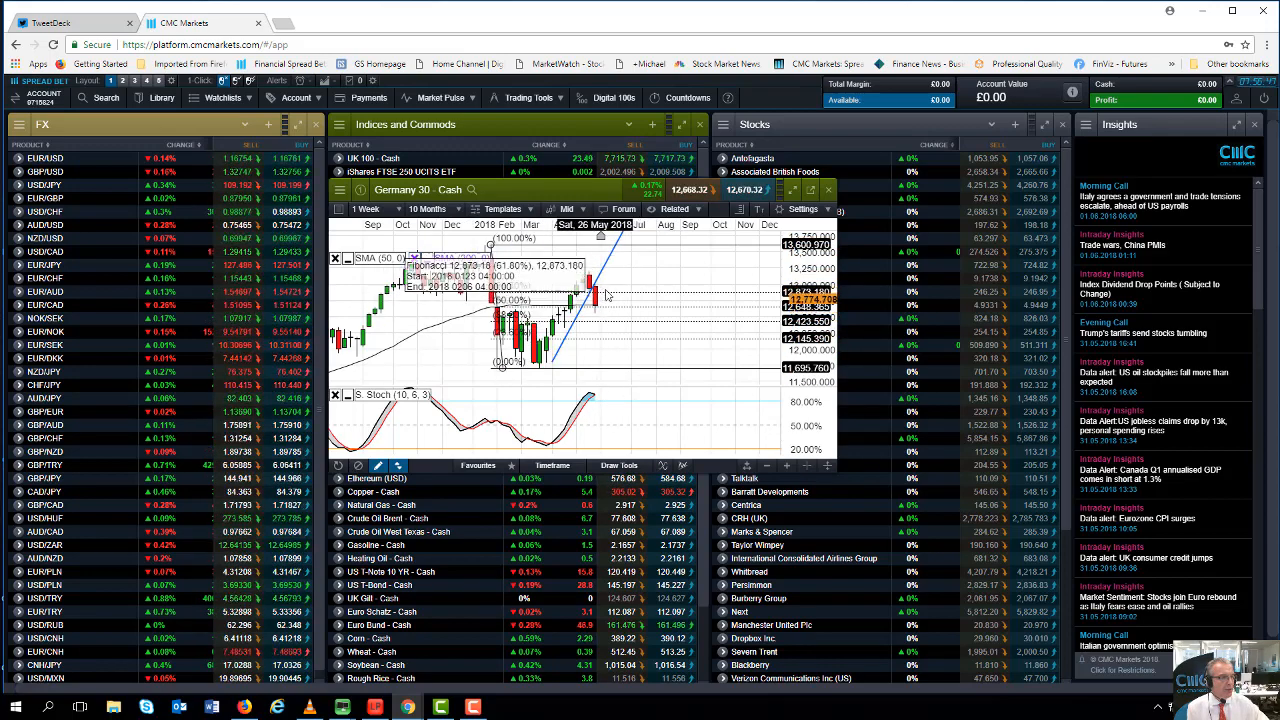
pyautogui.click(368, 208)
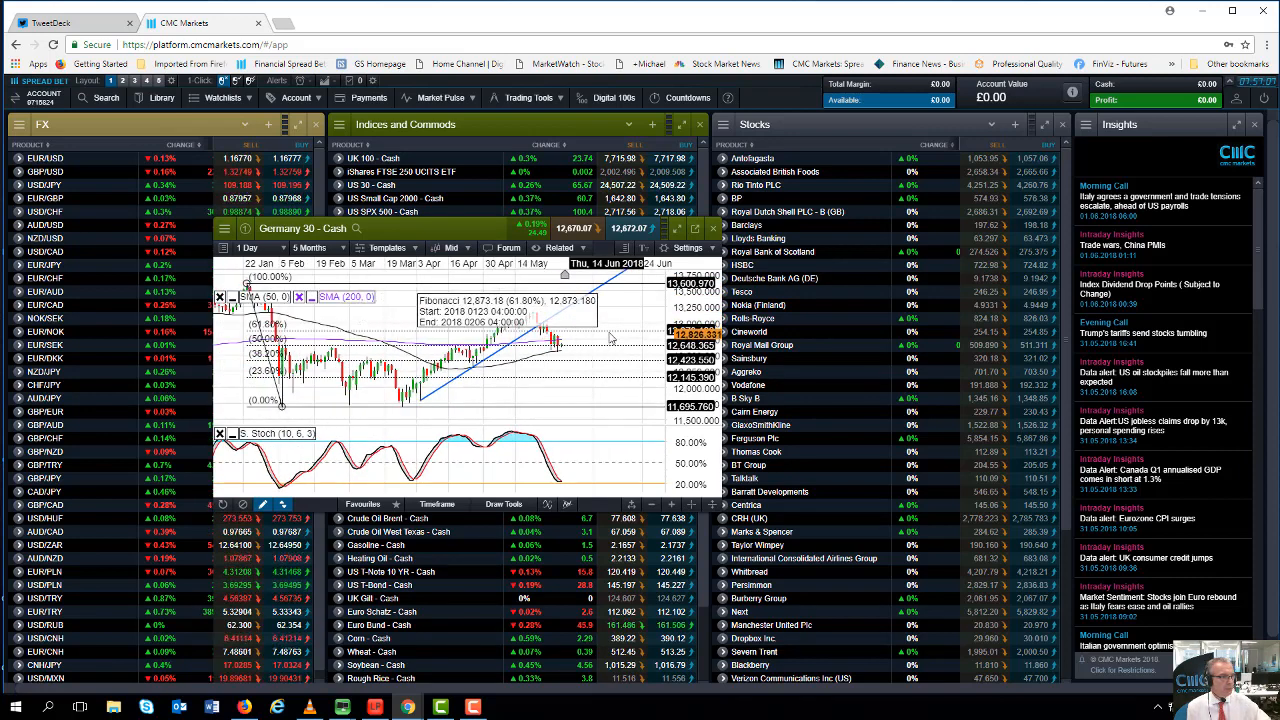
pyautogui.click(312, 248)
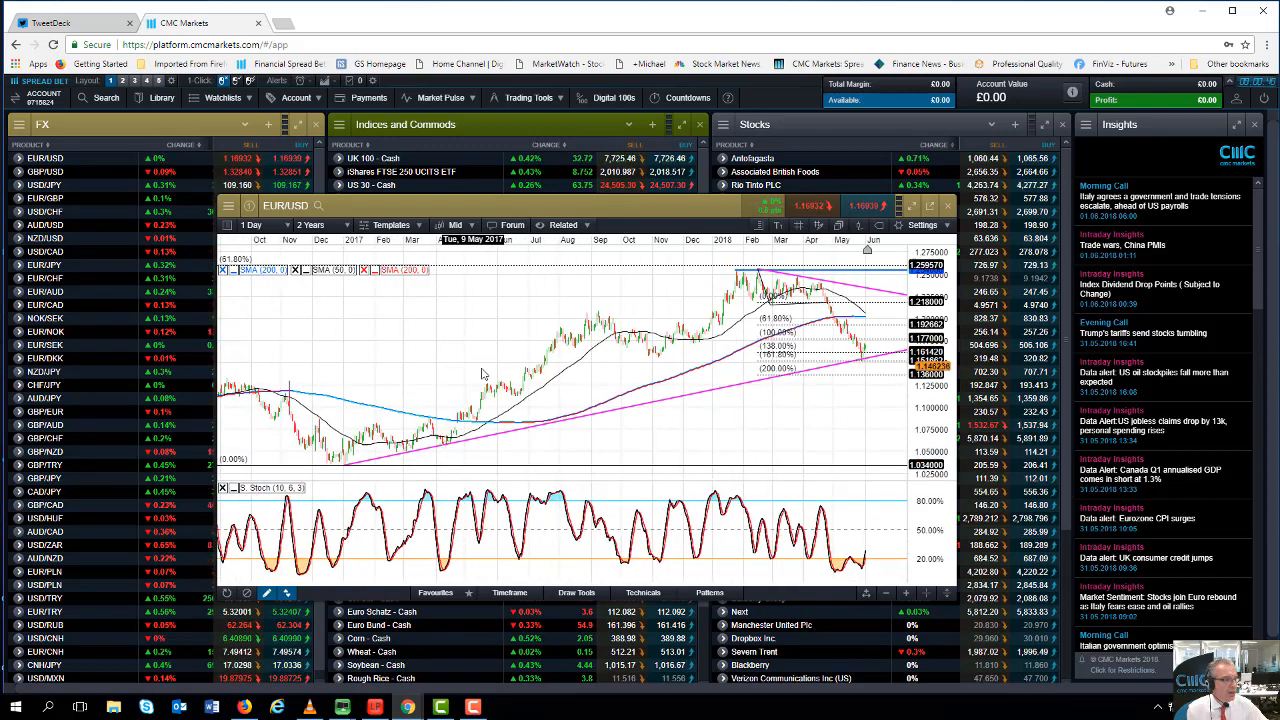
# Step: Reduce the EUR/USD chart range from 2 years to the recent months of the 2018 decline
pyautogui.click(320, 224)
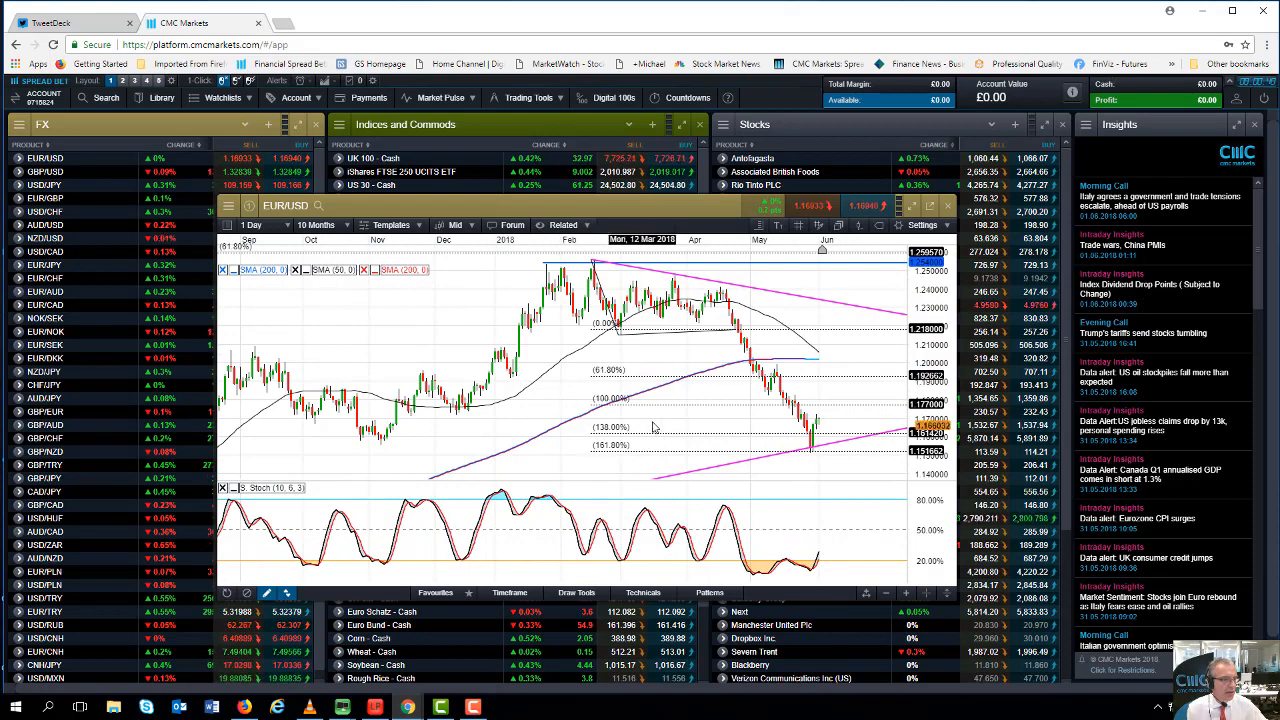
pyautogui.click(316, 224)
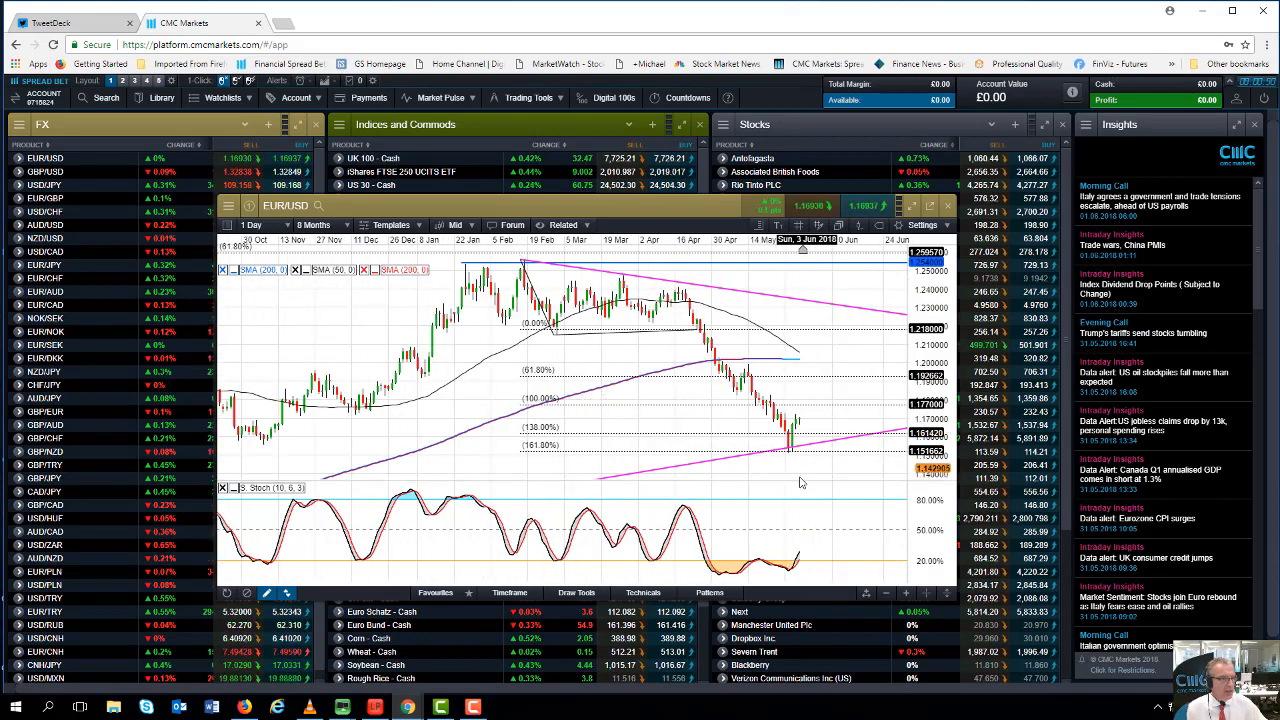